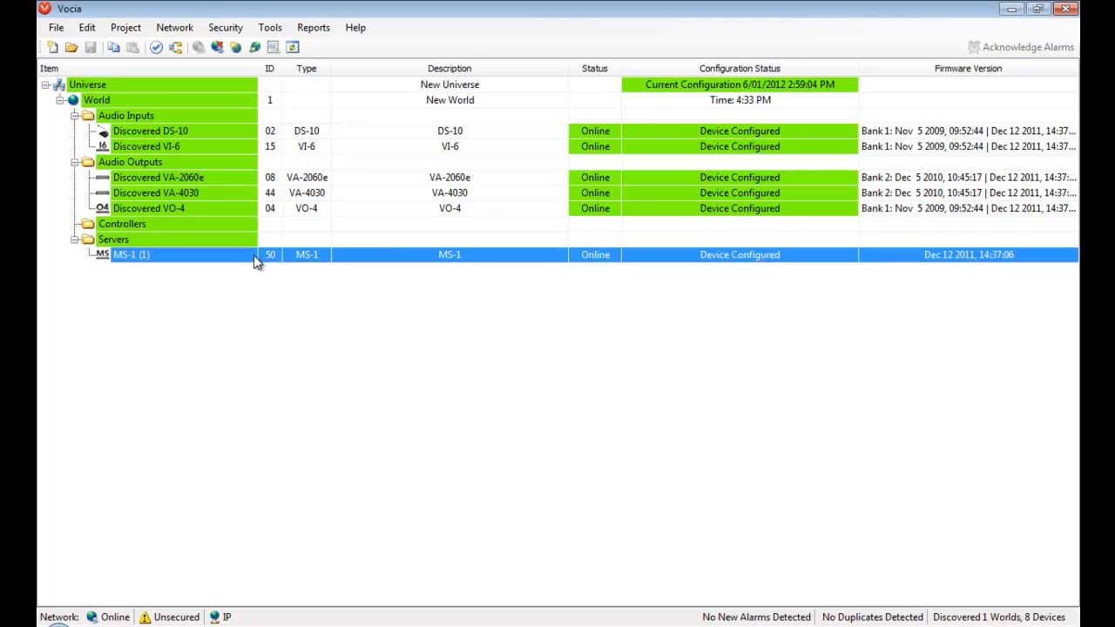
Step: Open the MS-1 (1) server's properties to view VoIP extensions 1001–1004 and their page codes
{"action": "double_click", "coordinate": [131, 255]}
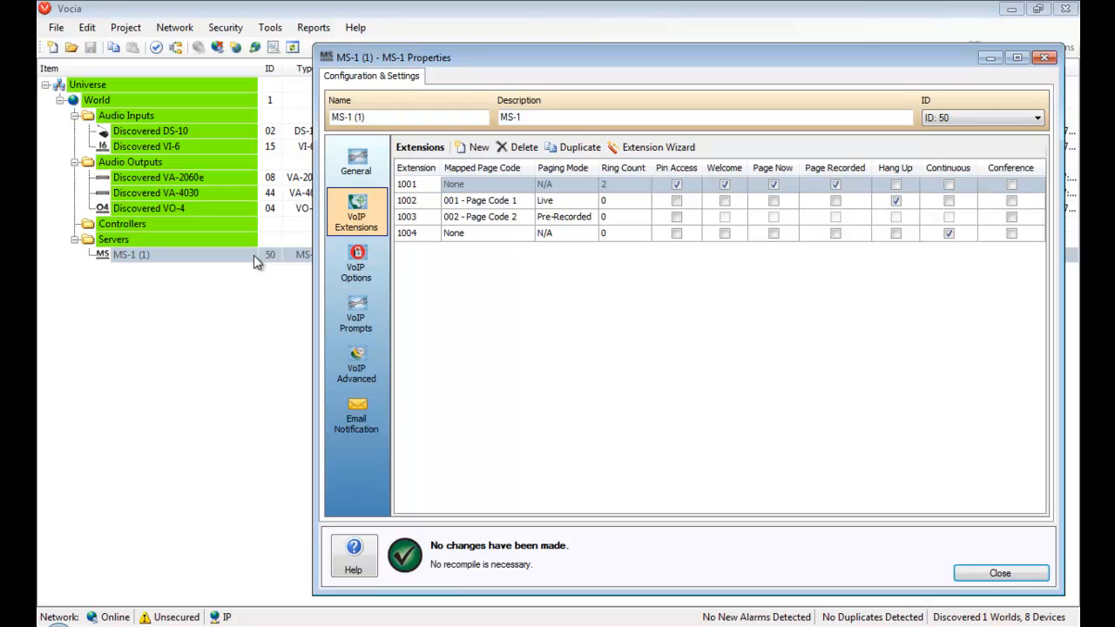
{"action": "mouse_move", "coordinate": [771, 610]}
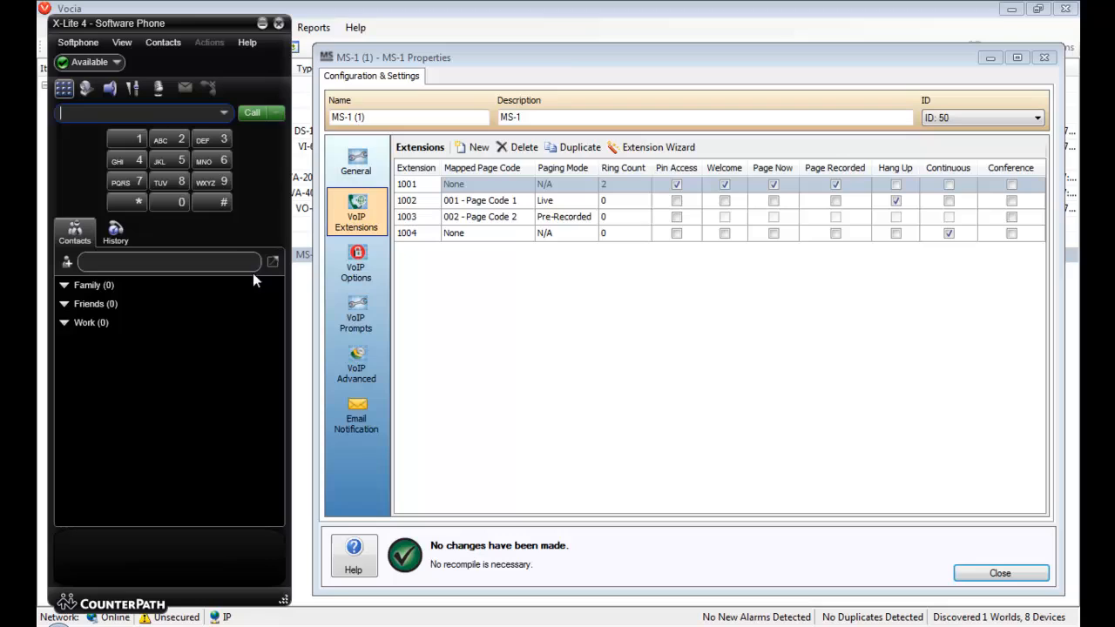
{"action": "mouse_move", "coordinate": [231, 247]}
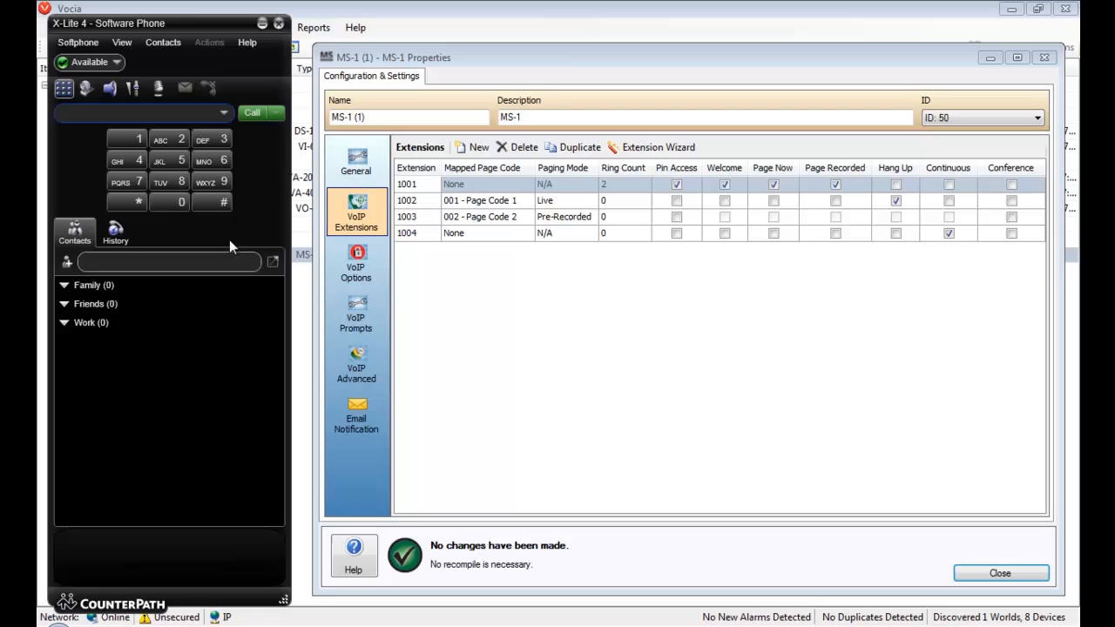
Step: Launch the X-Lite 4 softphone beside the MS-1 Properties window, showing Available status
{"action": "left_click", "coordinate": [139, 113]}
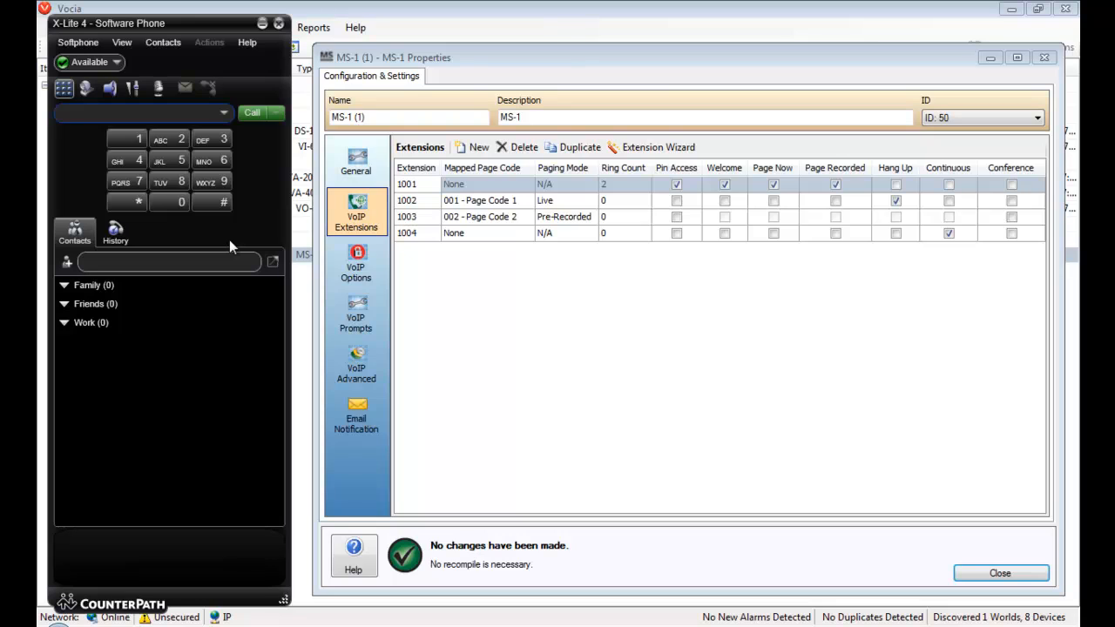
{"action": "left_click", "coordinate": [140, 114]}
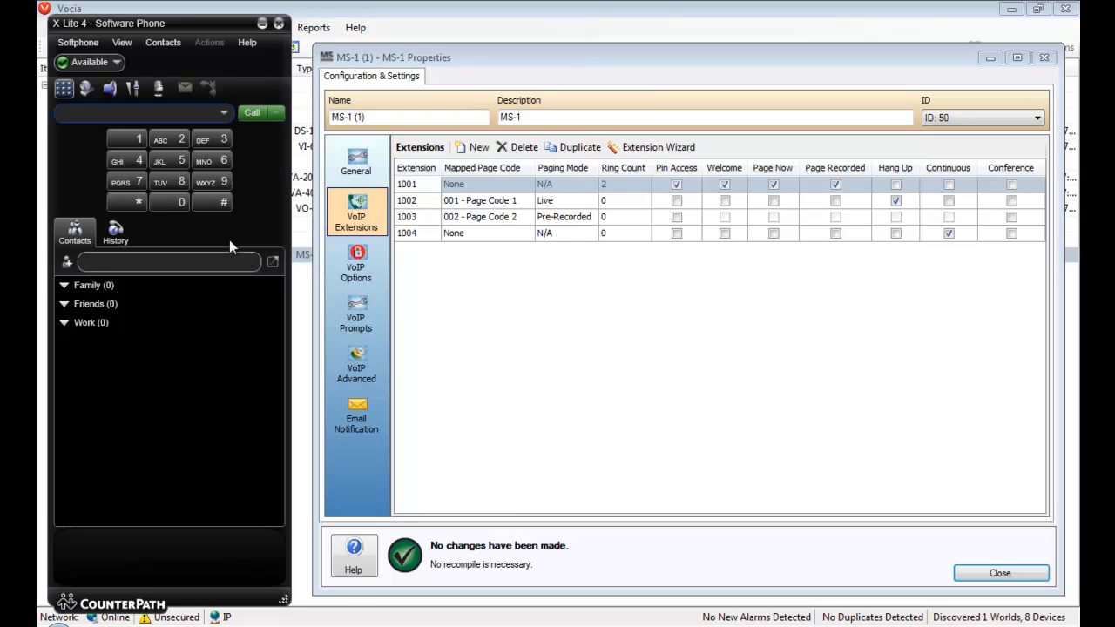
{"action": "left_click", "coordinate": [140, 113]}
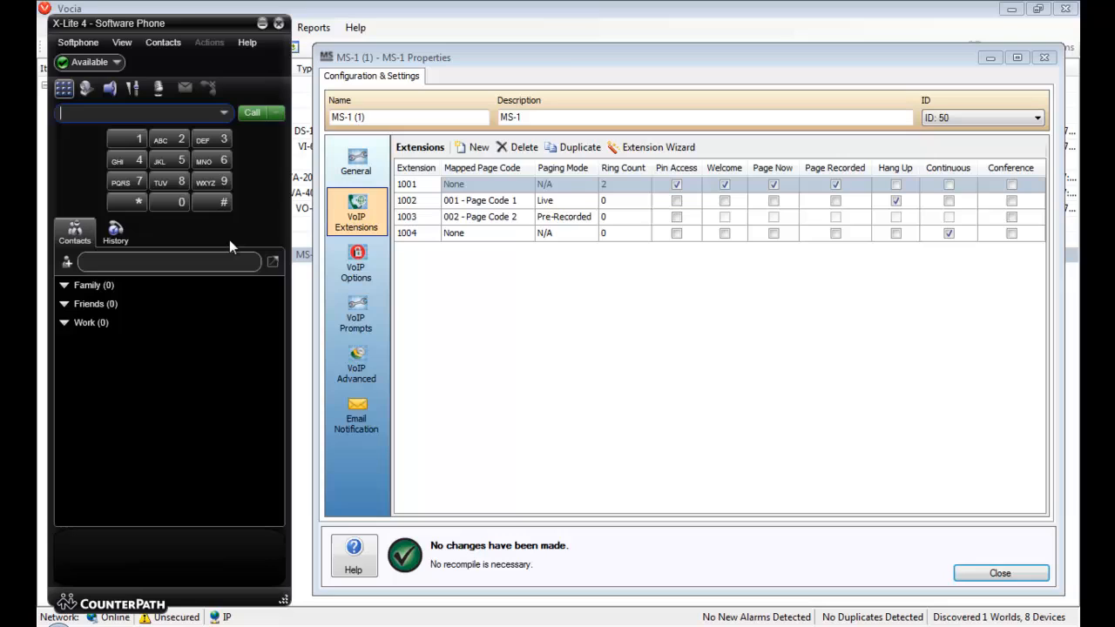
Step: Call extension 1001, send PIN 1111# and page code 001#, then end the page with #
{"action": "left_click", "coordinate": [126, 140]}
{"action": "type", "text": "1001"}
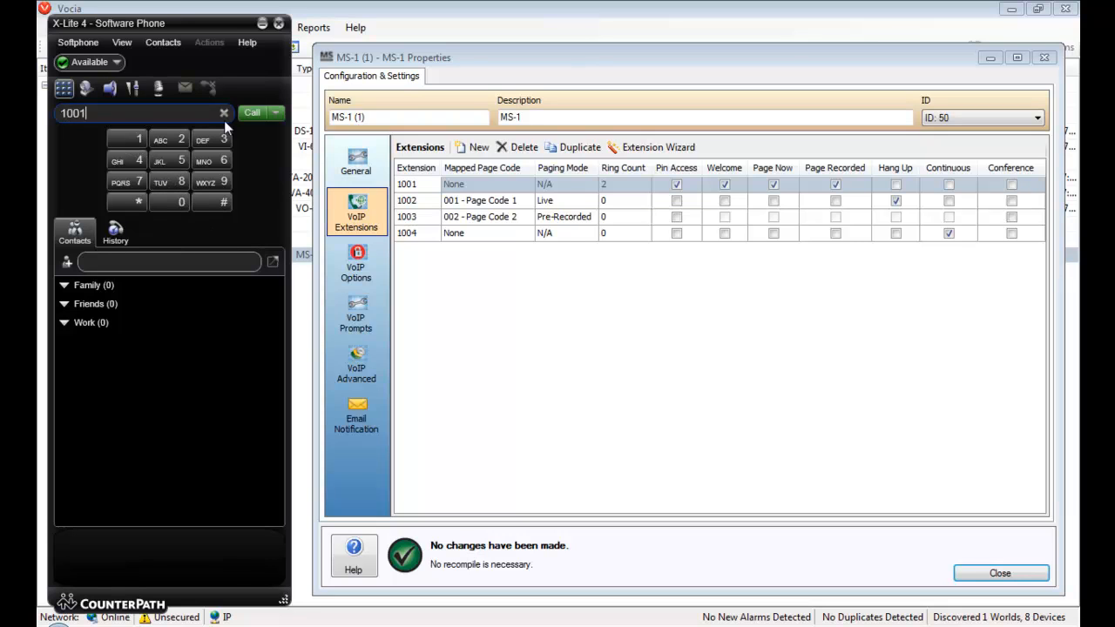
{"action": "left_click", "coordinate": [252, 113]}
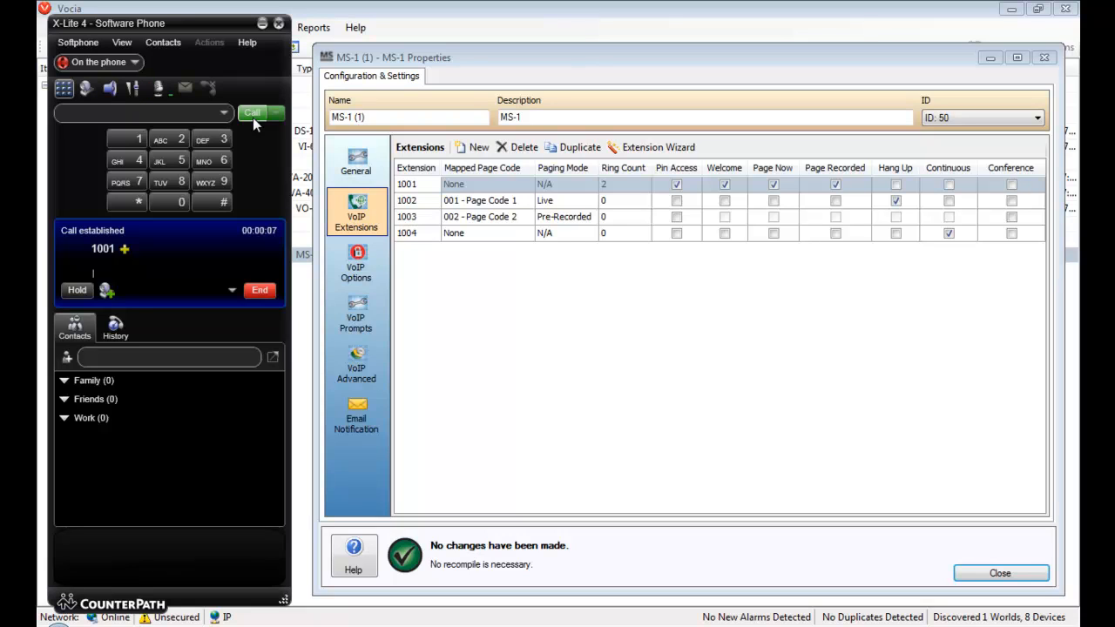
{"action": "left_click", "coordinate": [126, 139]}
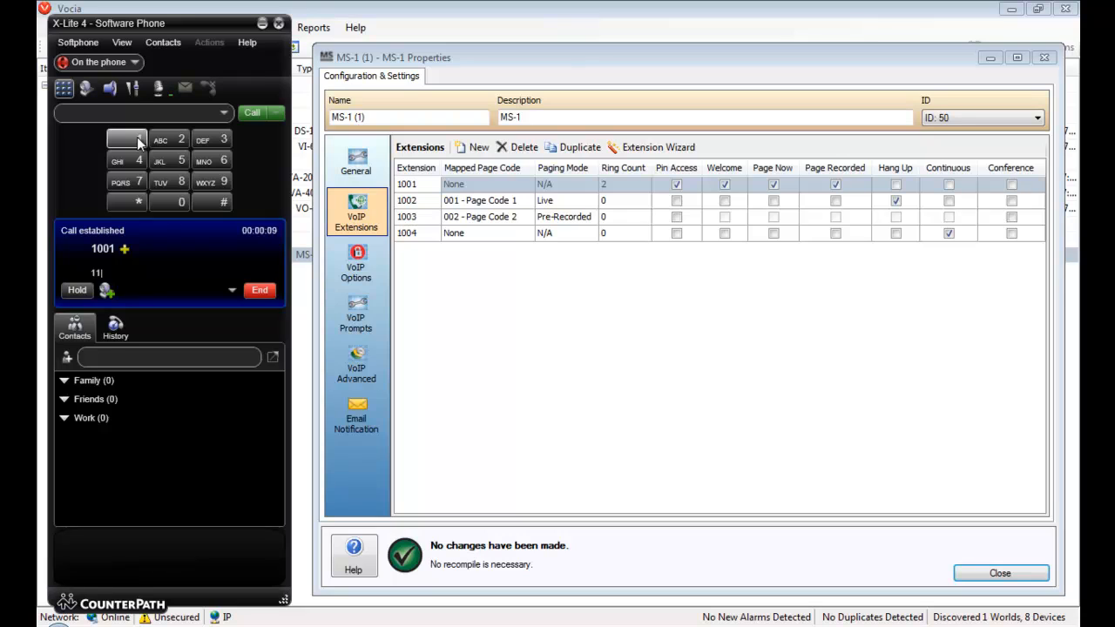
{"action": "left_click", "coordinate": [223, 202]}
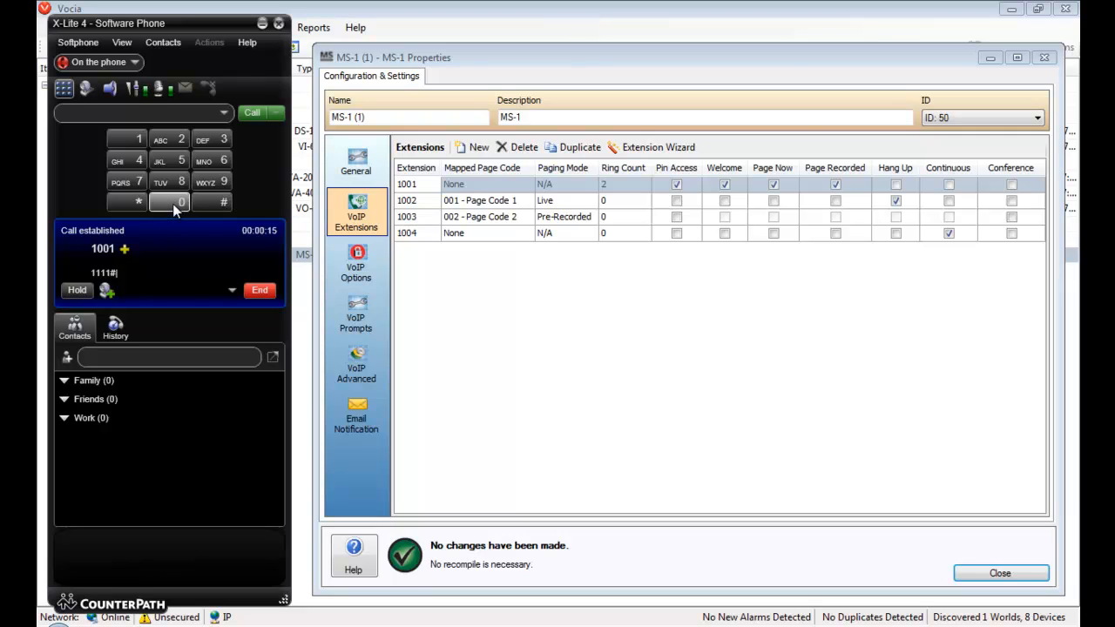
{"action": "left_click", "coordinate": [180, 201]}
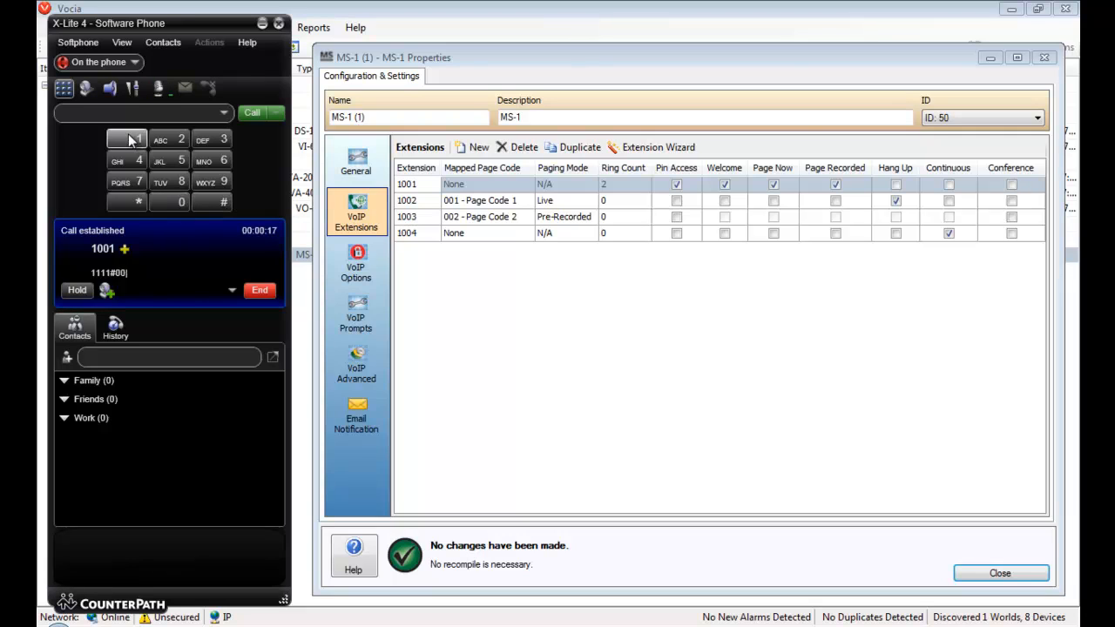
{"action": "left_click", "coordinate": [224, 201]}
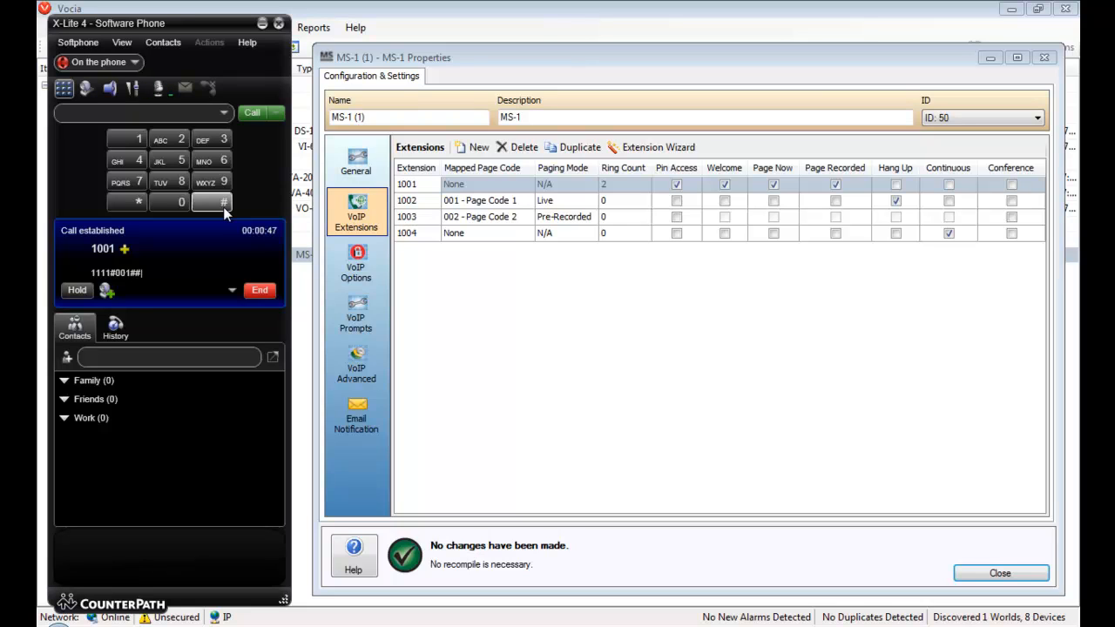
{"action": "left_click", "coordinate": [260, 290]}
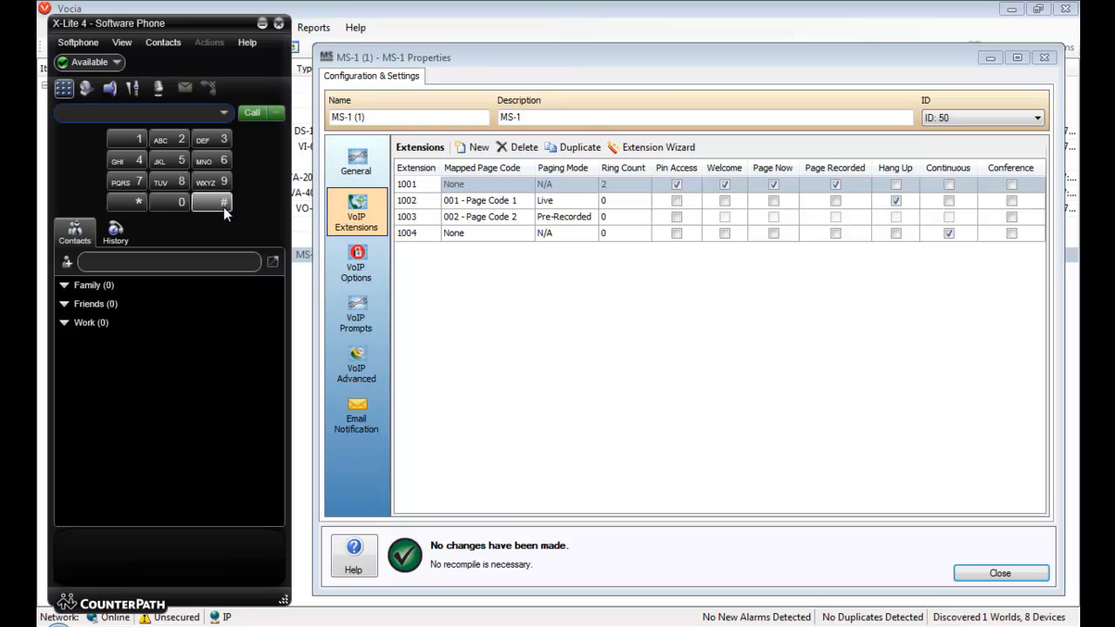
{"action": "left_click", "coordinate": [139, 113]}
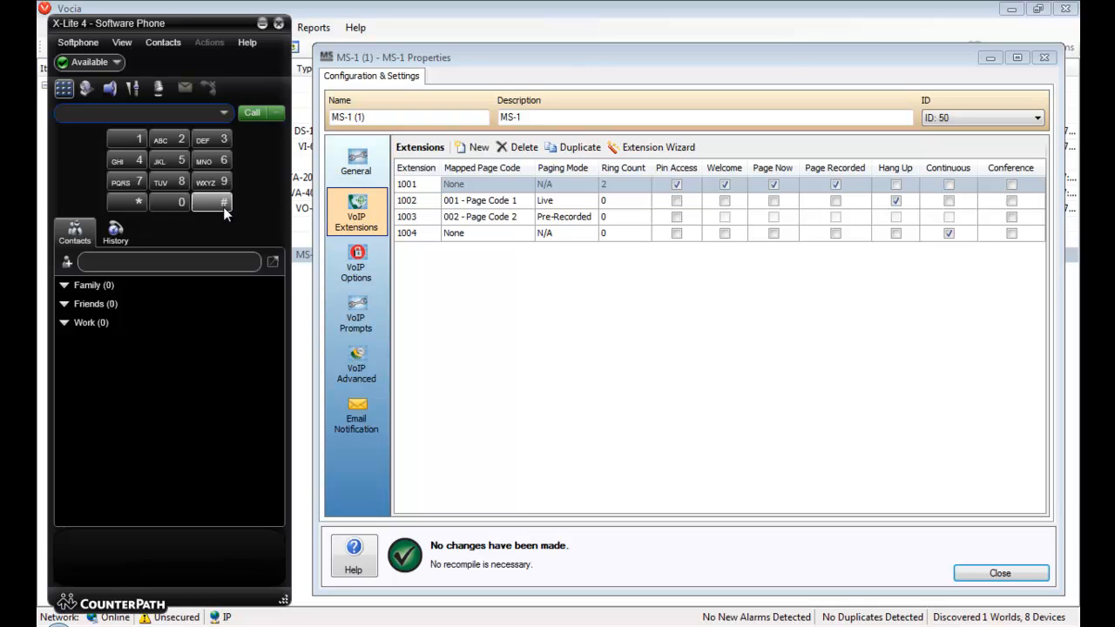
{"action": "left_click", "coordinate": [182, 201]}
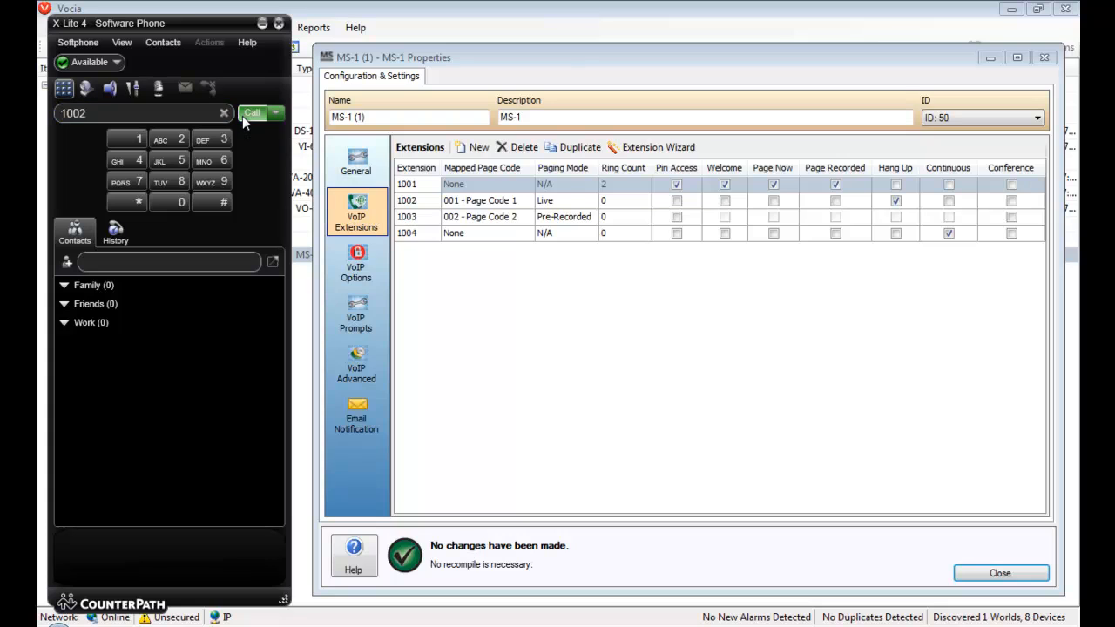
Step: Call extension 1002, send # to end it, and enter 1003 in the dial field
{"action": "left_click", "coordinate": [252, 112]}
{"action": "type", "text": "#"}
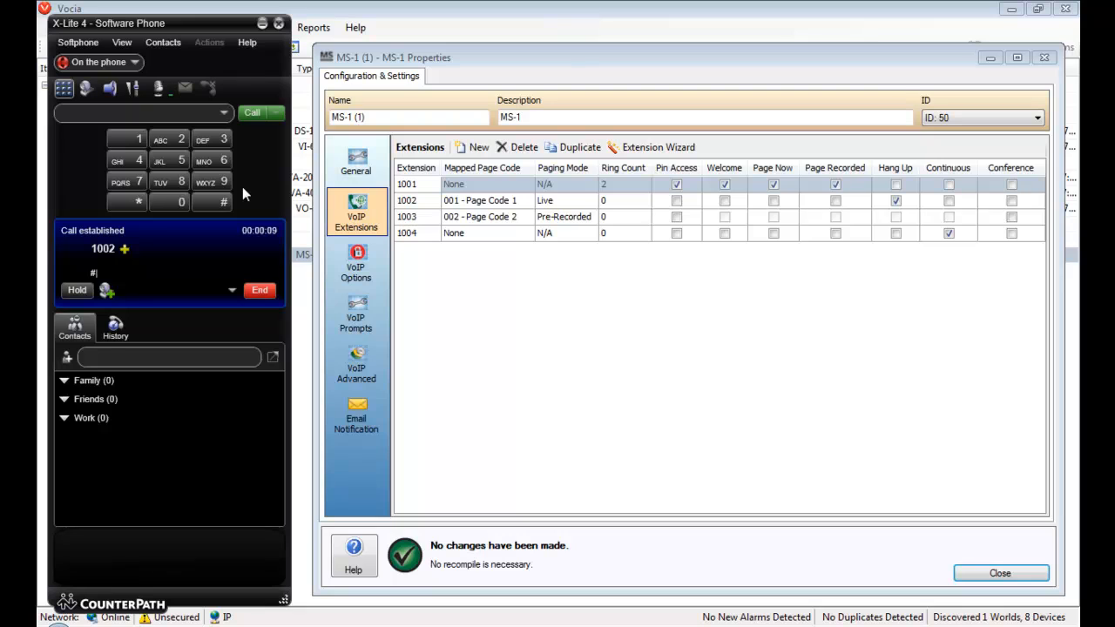
{"action": "left_click", "coordinate": [259, 290]}
{"action": "type", "text": "1003"}
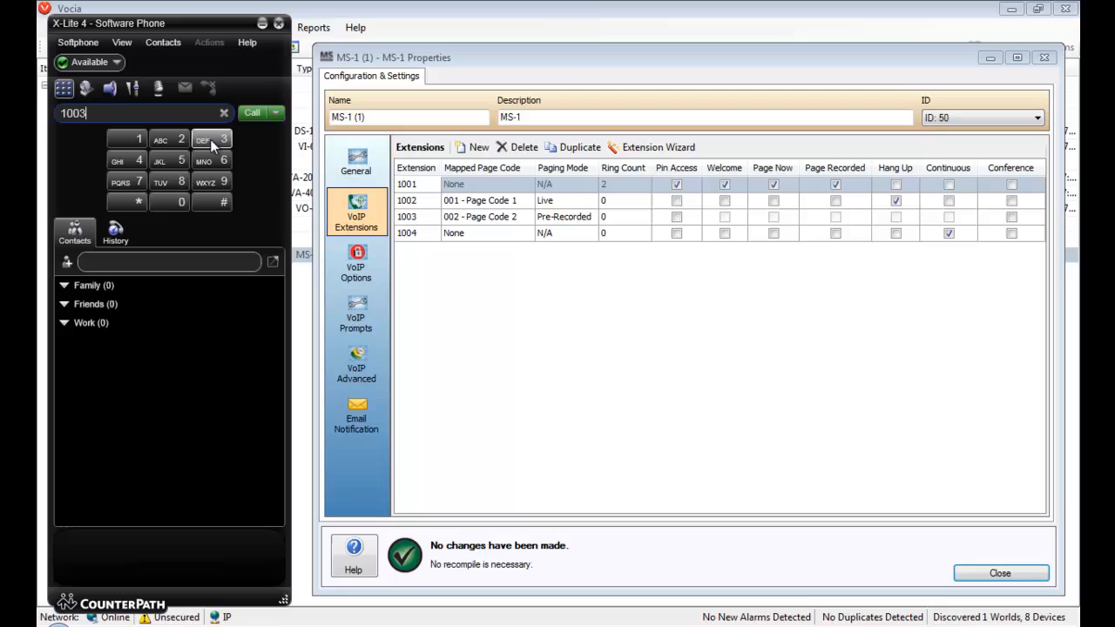
{"action": "mouse_move", "coordinate": [214, 188]}
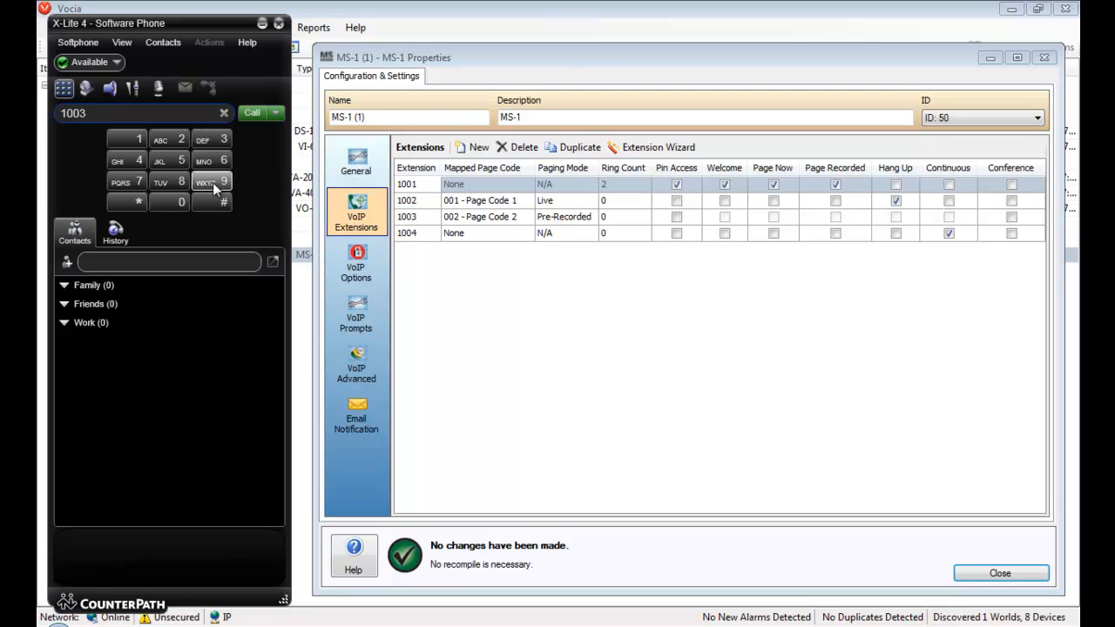
Step: Call extension 1003 and let its pre-recorded page play until the call ends
{"action": "left_click", "coordinate": [251, 112]}
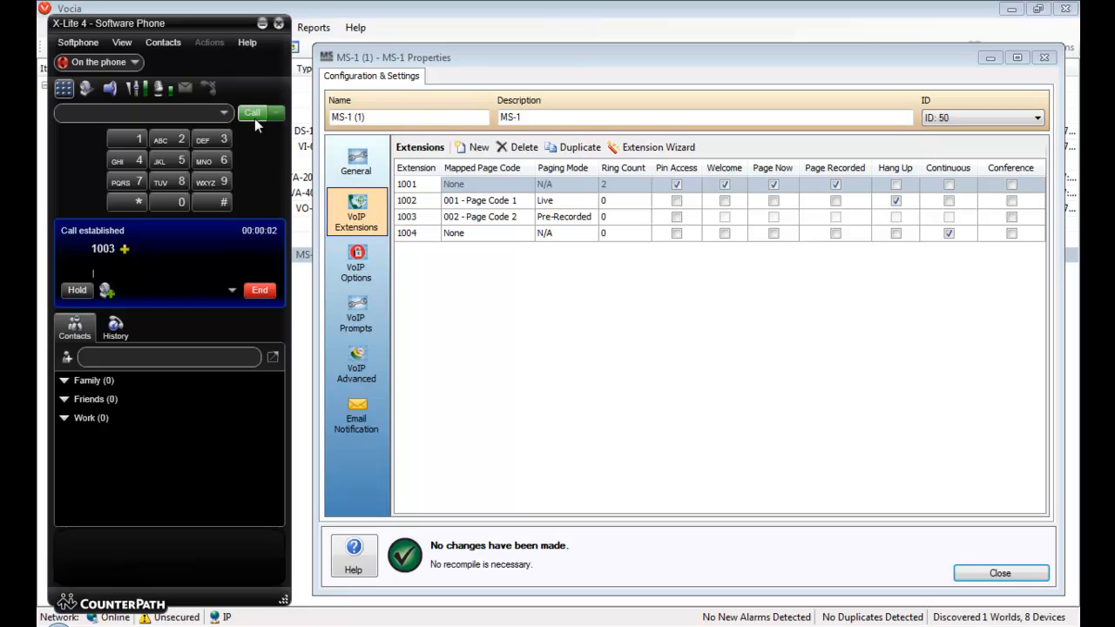
{"action": "left_click", "coordinate": [259, 290]}
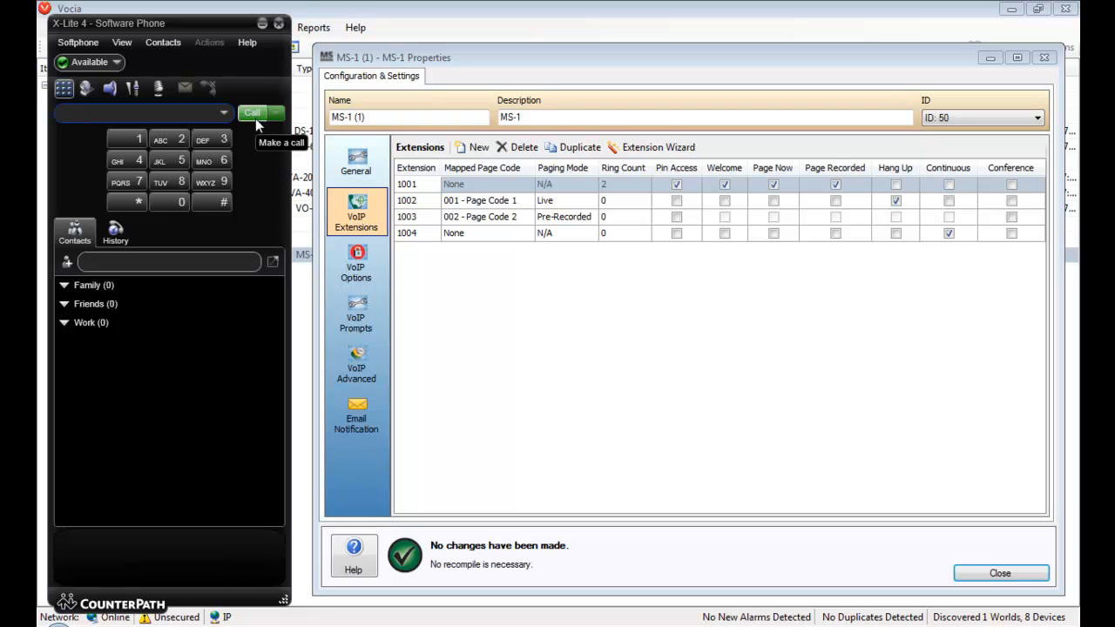
{"action": "mouse_move", "coordinate": [256, 124]}
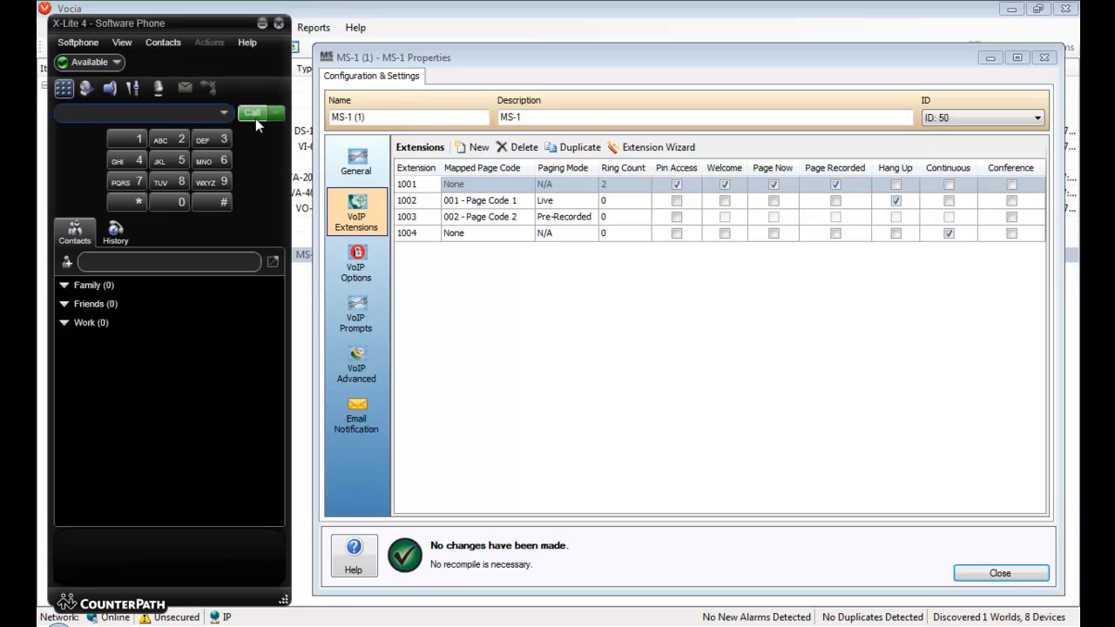
Step: Call extension 1004 and send page code 001#, #, then page code 002#
{"action": "left_click", "coordinate": [127, 139]}
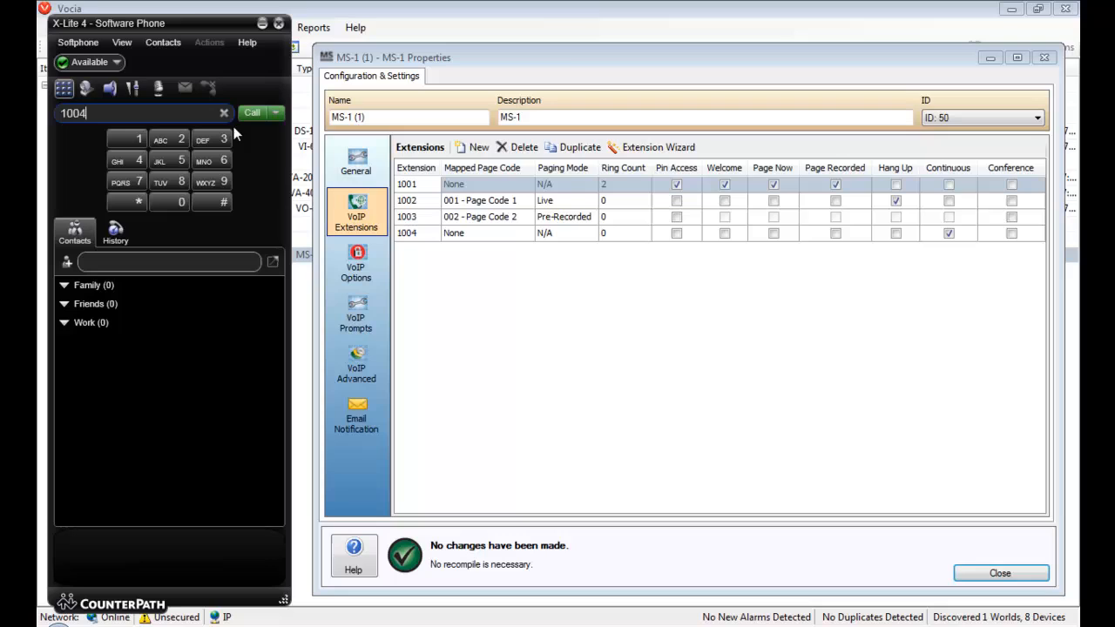
{"action": "left_click", "coordinate": [252, 112]}
{"action": "type", "text": "001"}
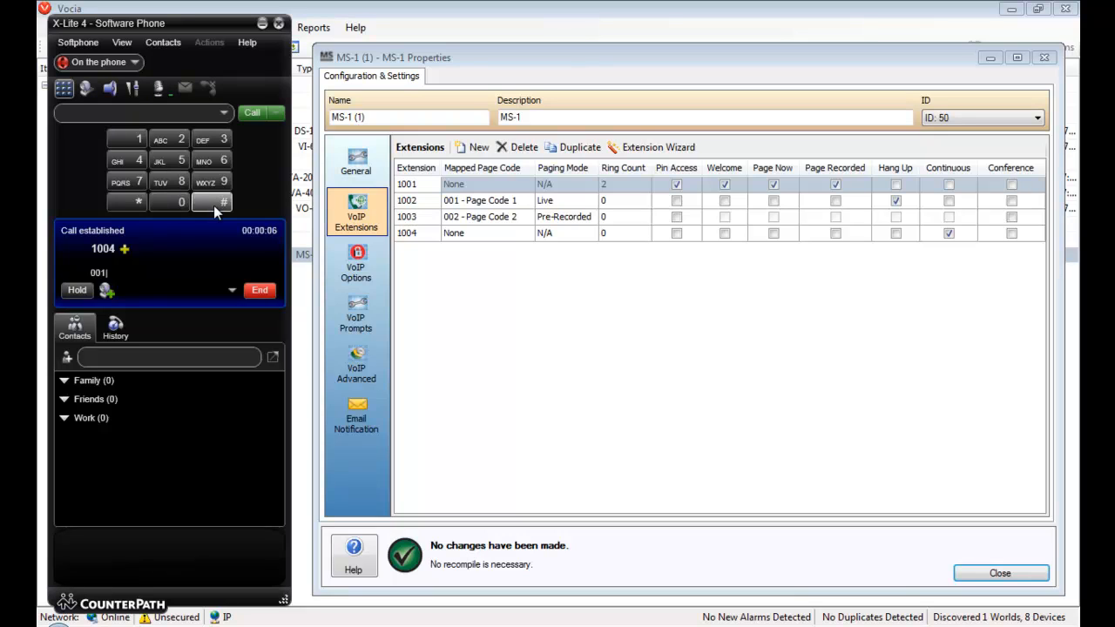
{"action": "left_click", "coordinate": [224, 202]}
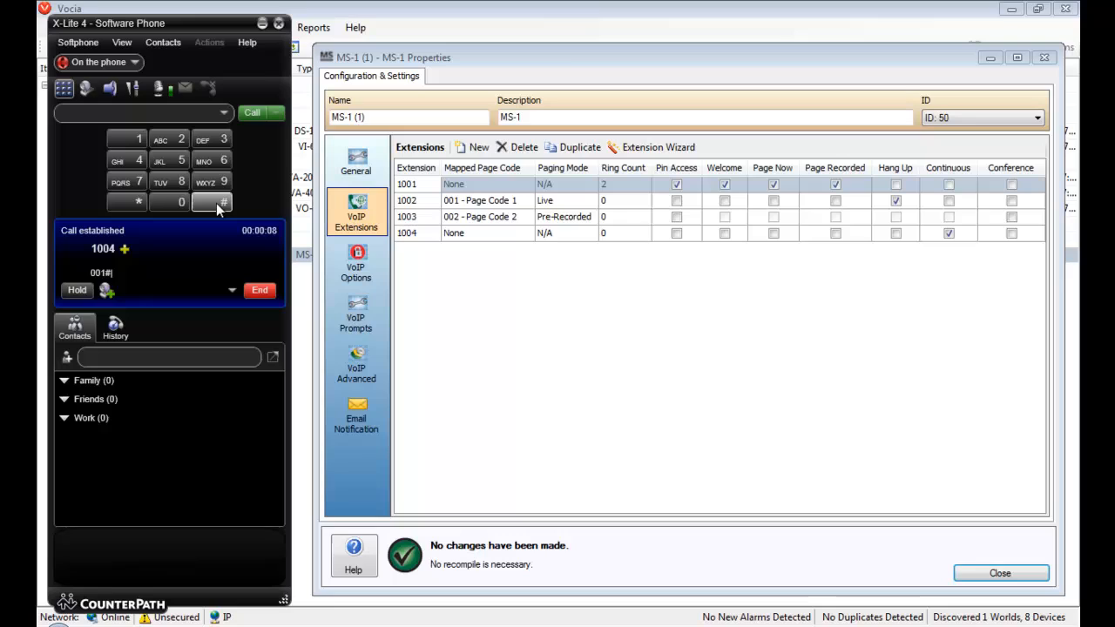
{"action": "left_click", "coordinate": [224, 202]}
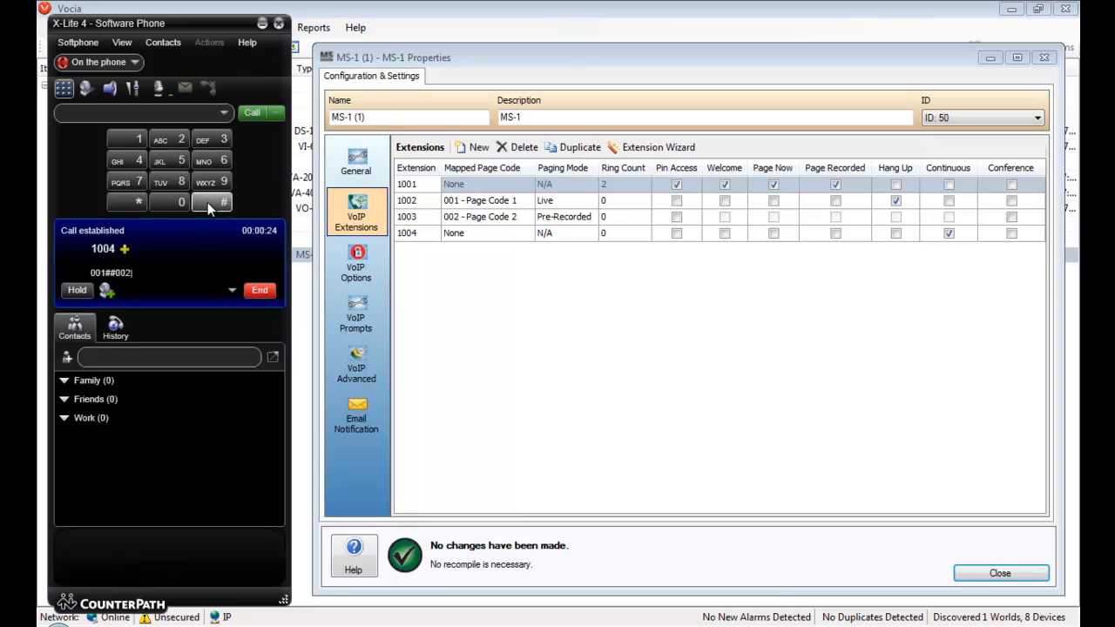
{"action": "left_click", "coordinate": [224, 202]}
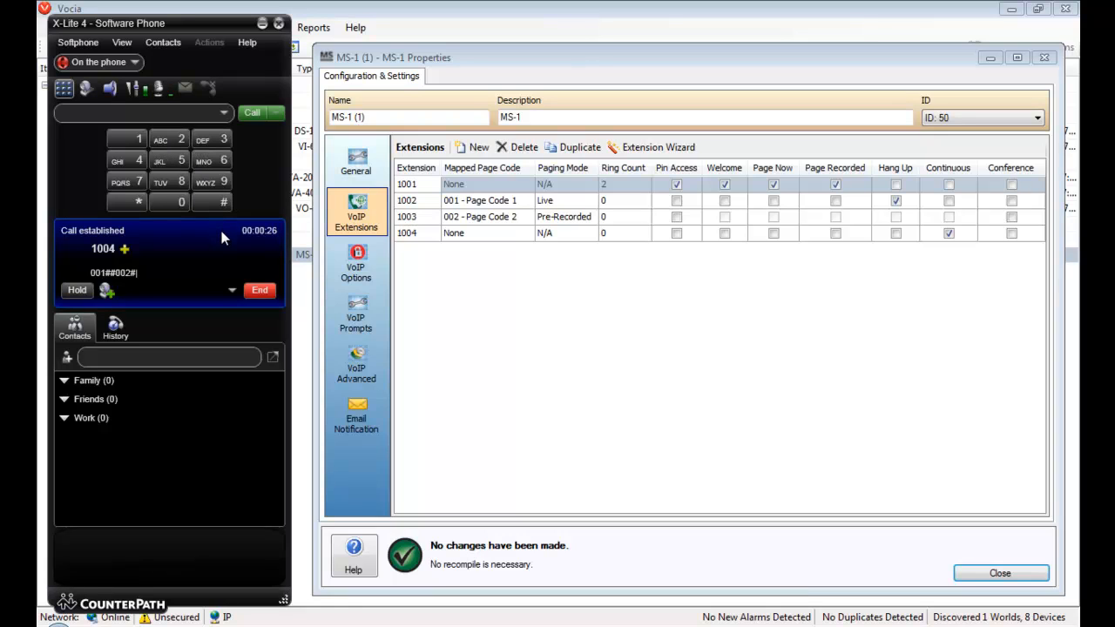